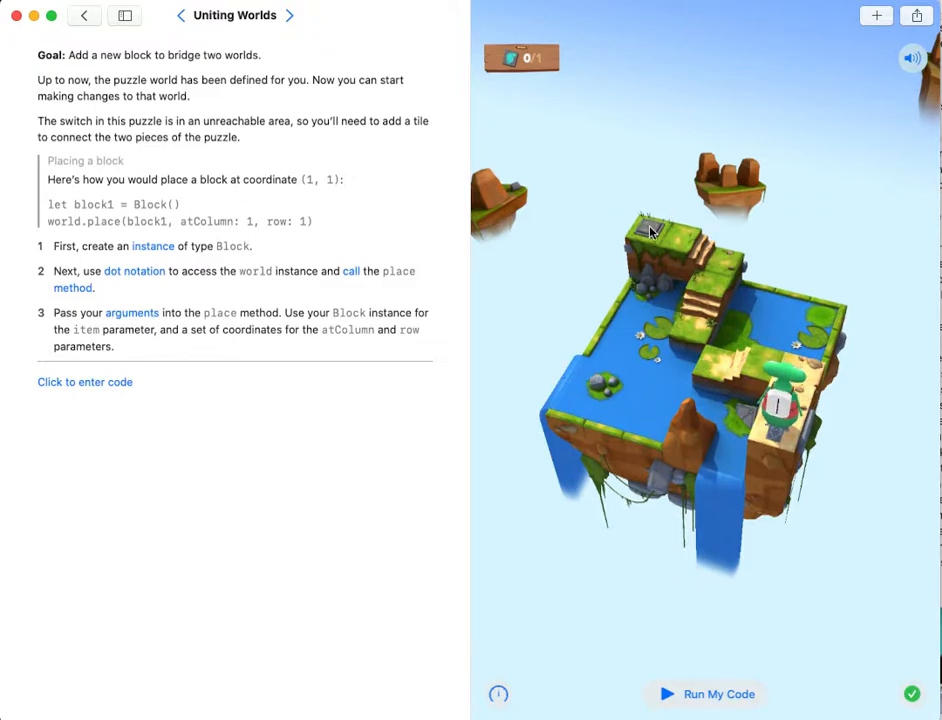
# Declare a constant 'block' holding a new Block() instance
pyautogui.click(84, 380)
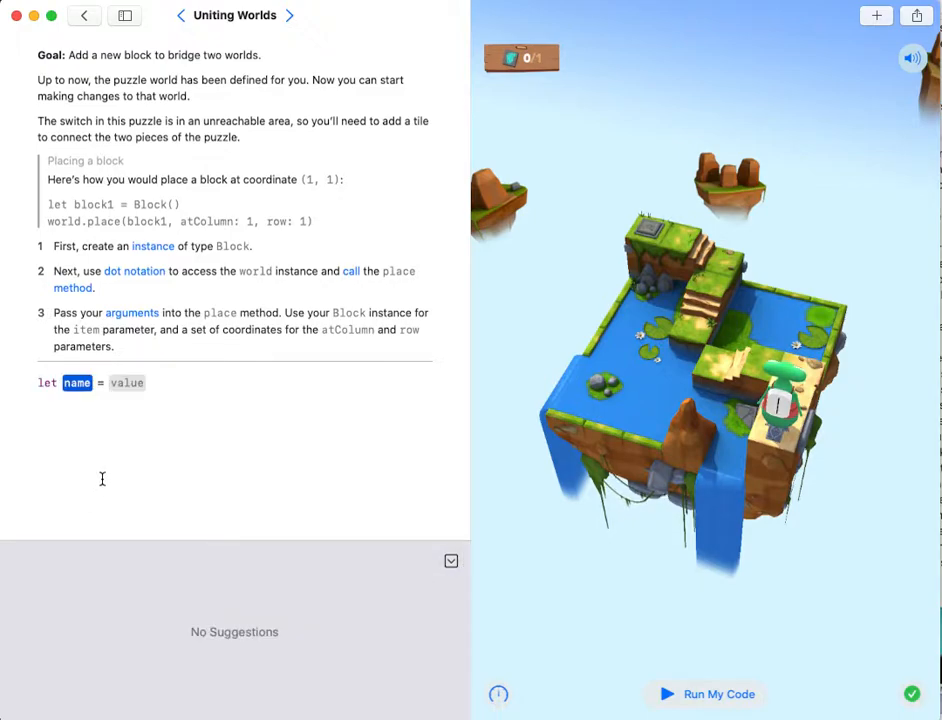
pyautogui.write('block')
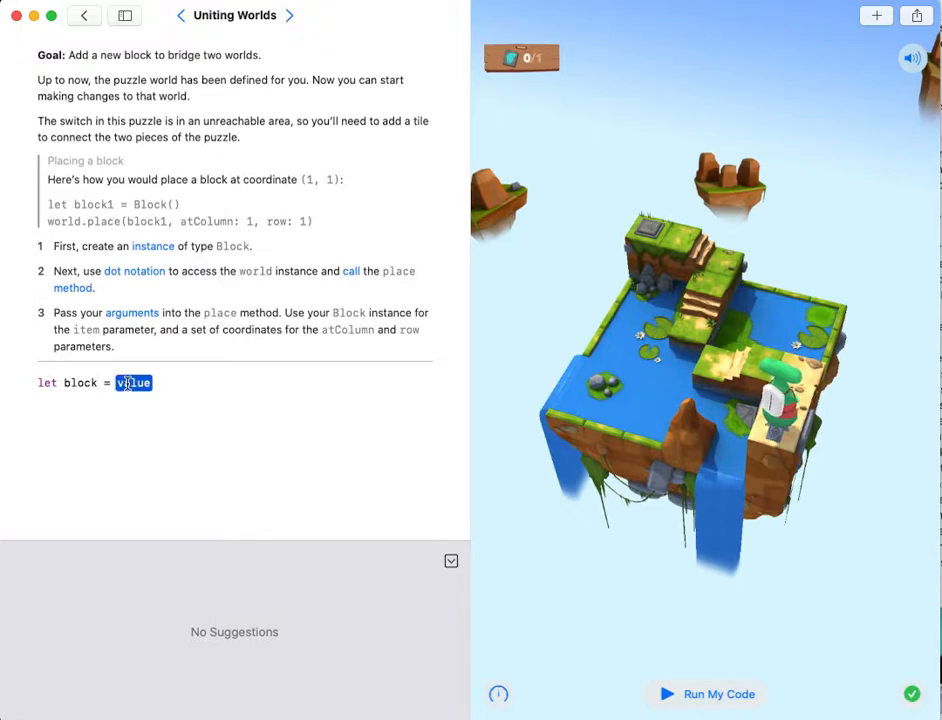
pyautogui.write('Blo')
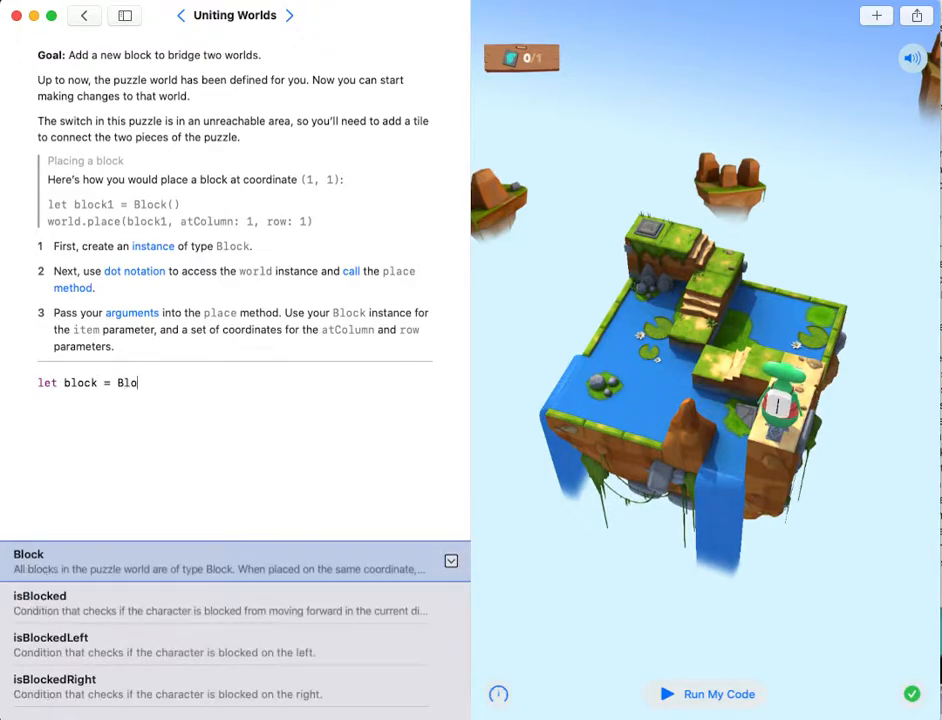
pyautogui.write('ck')
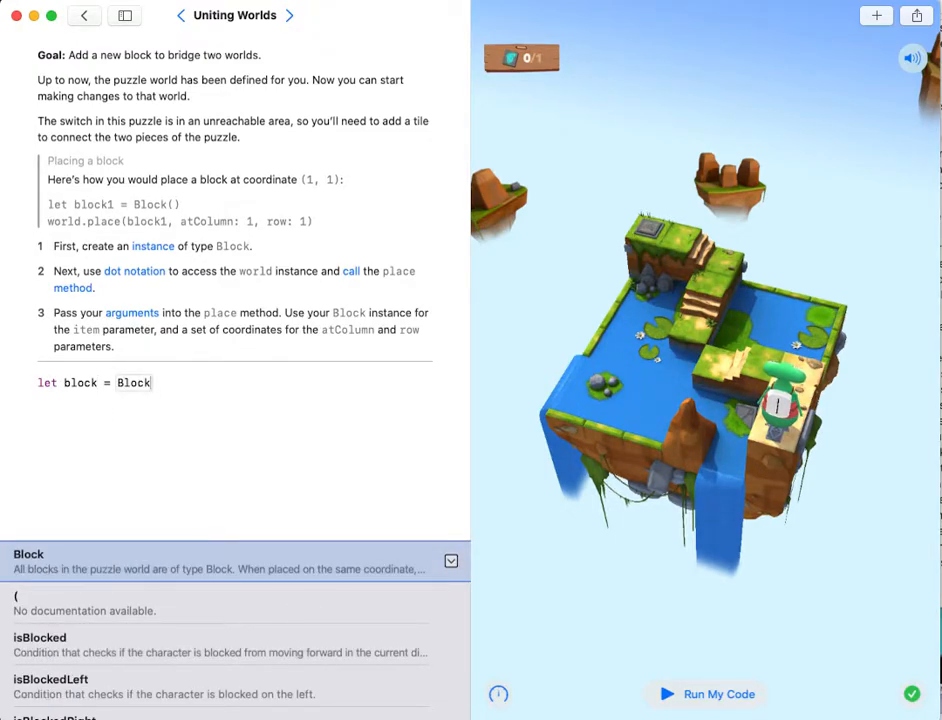
pyautogui.write('()')
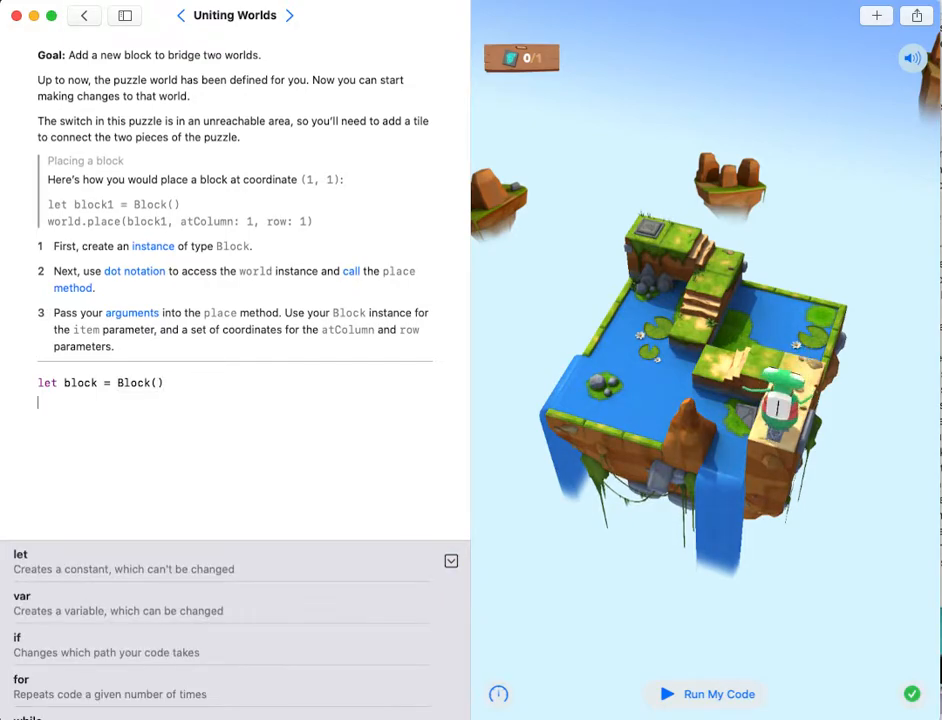
# Place the block in the world at column 3, row 3 with world.place
pyautogui.write('wo')
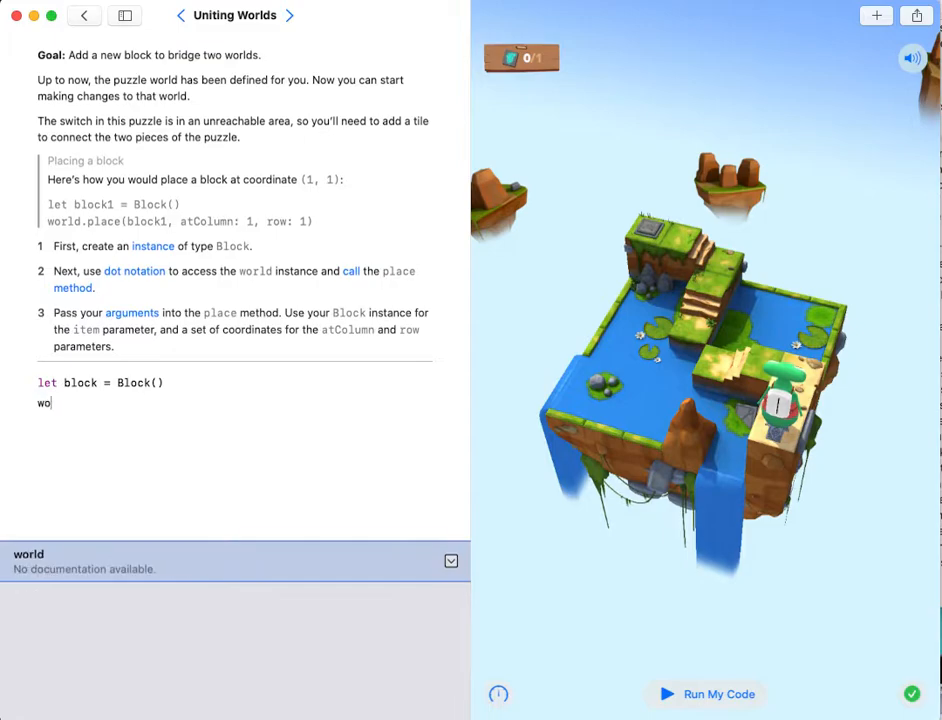
pyautogui.write('rld.')
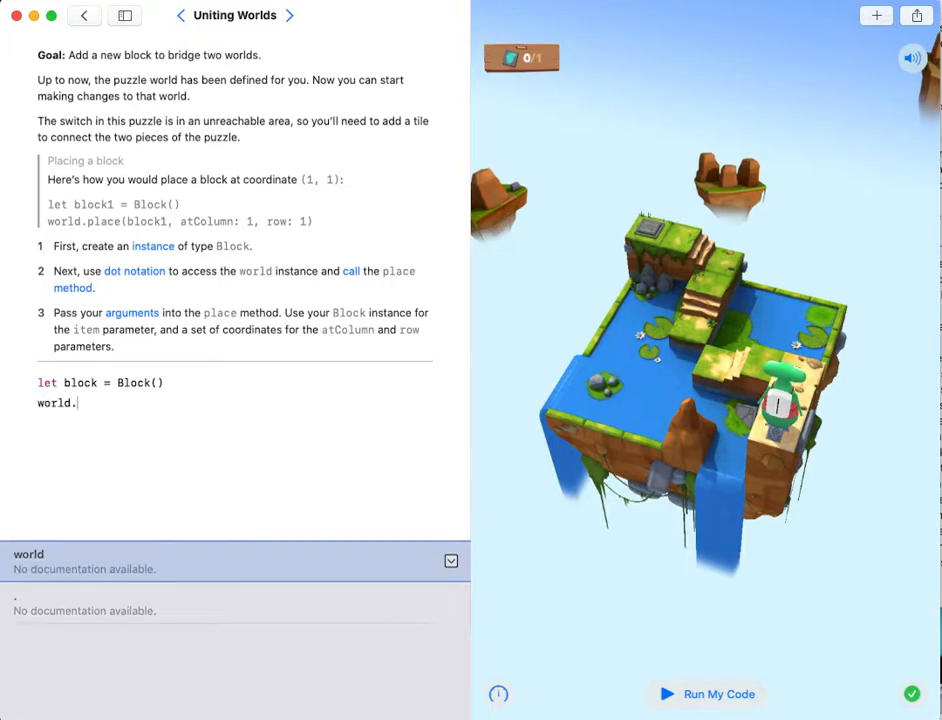
pyautogui.write('pl')
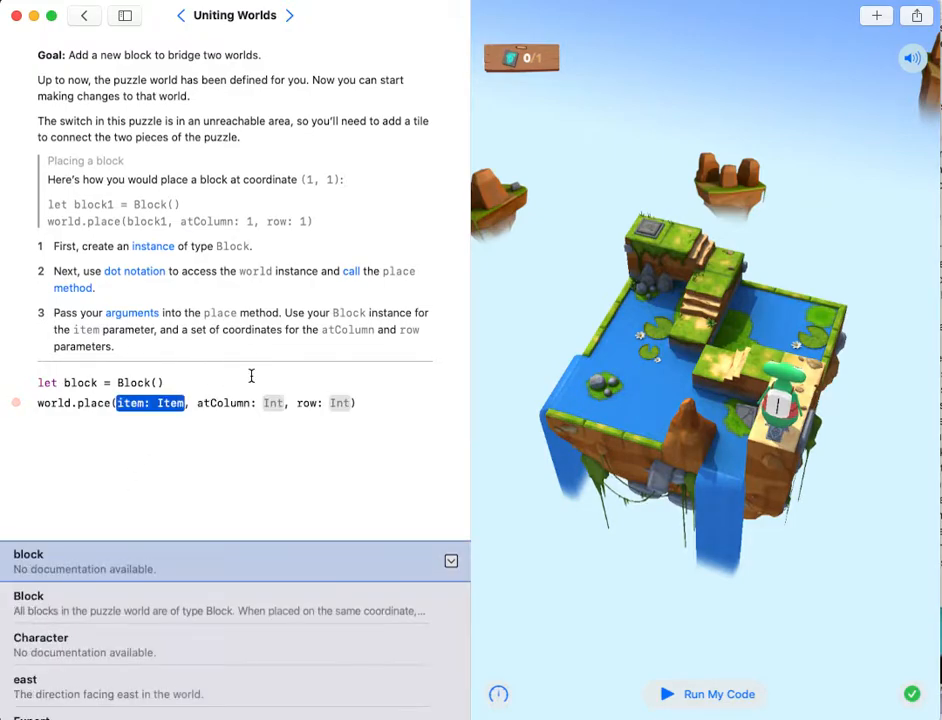
pyautogui.write('block')
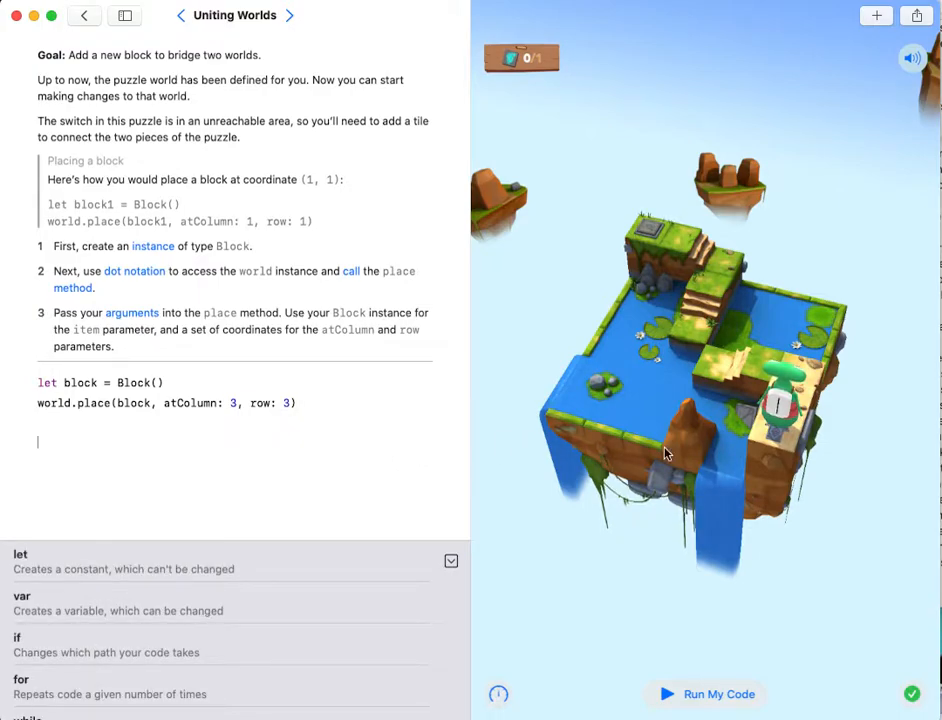
# Add a while loop that repeats while !isOnClosedSwitch, body empty for now
pyautogui.scroll(-3)
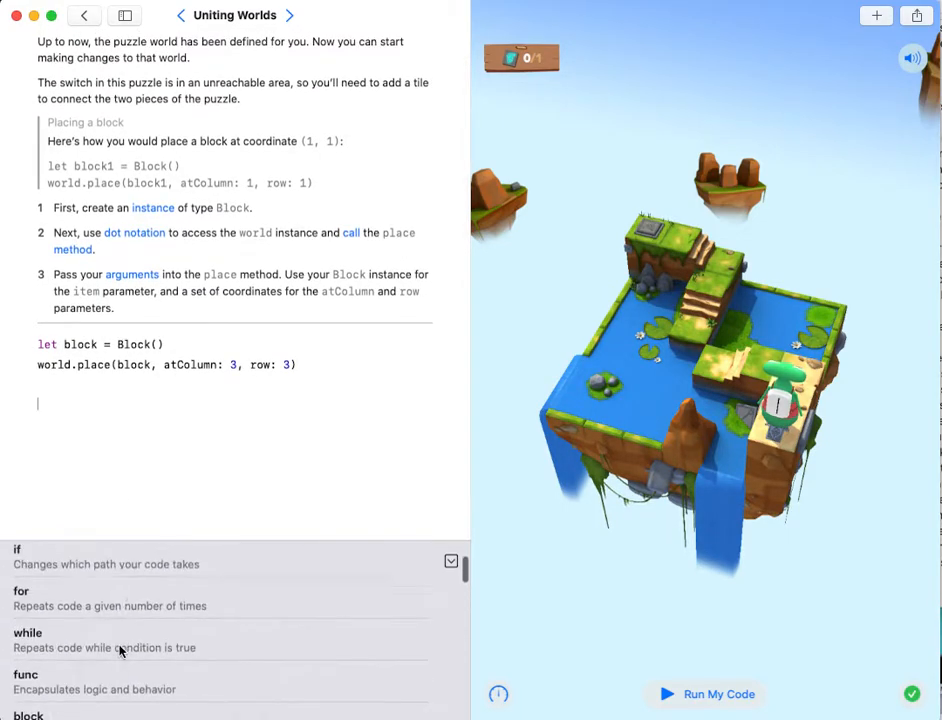
pyautogui.click(28, 634)
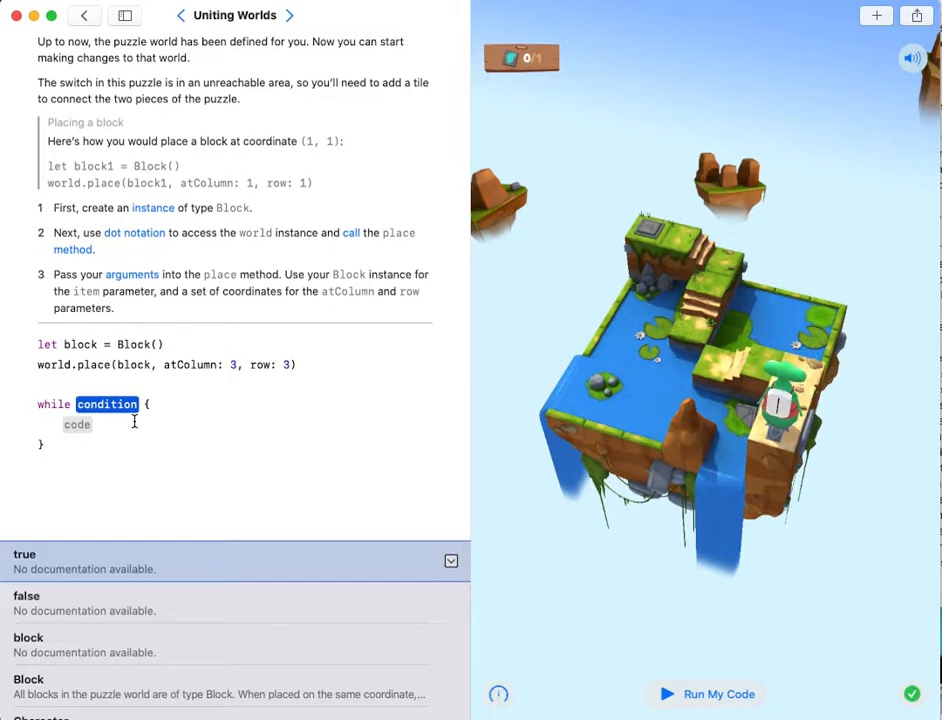
pyautogui.write('! {')
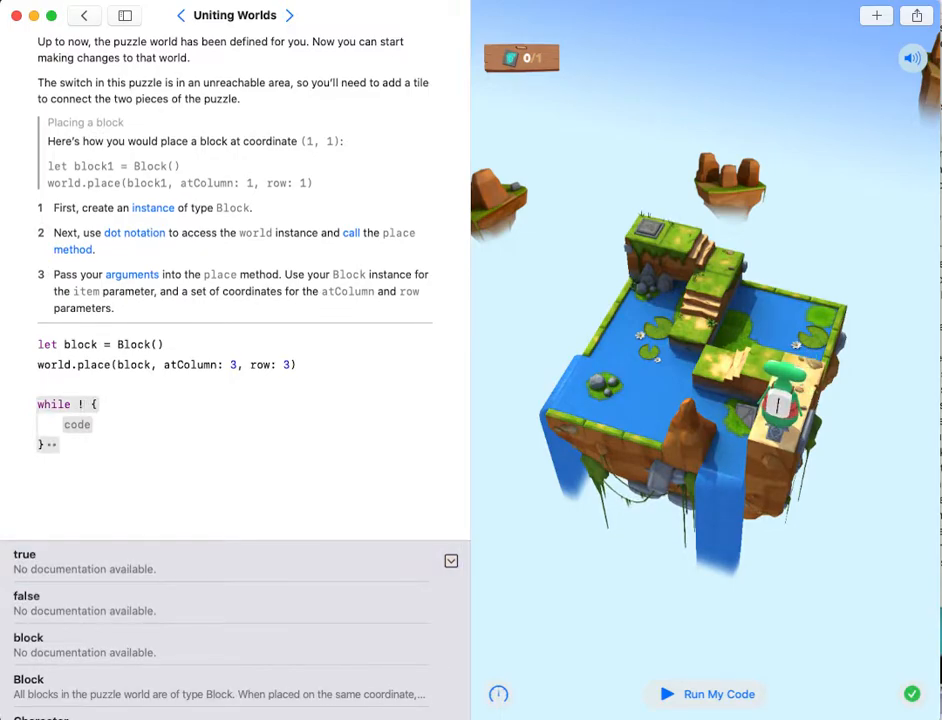
pyautogui.write('isO')
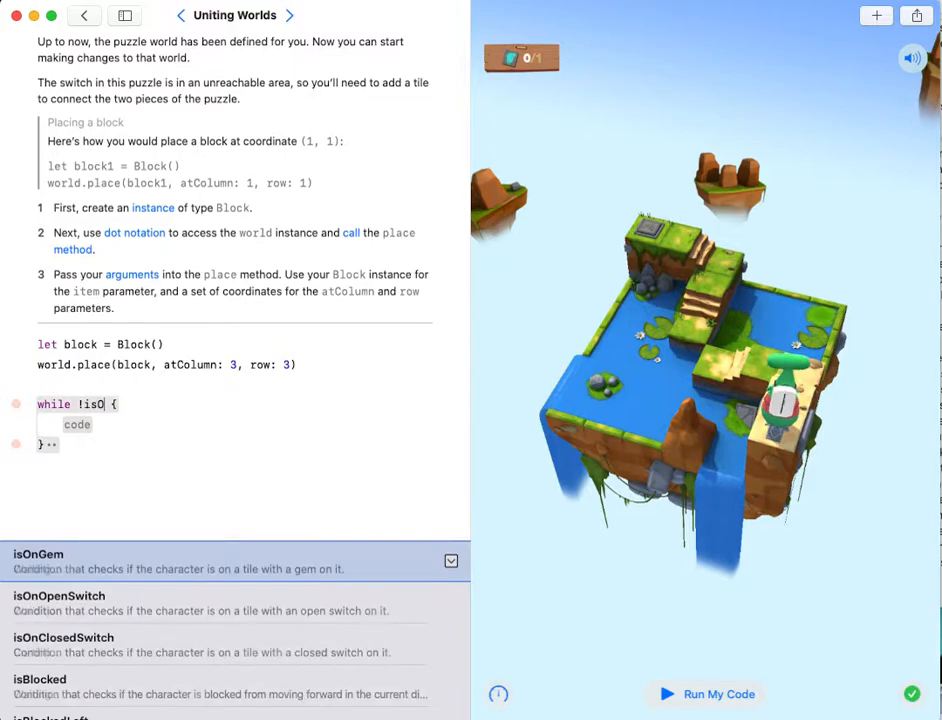
pyautogui.click(64, 644)
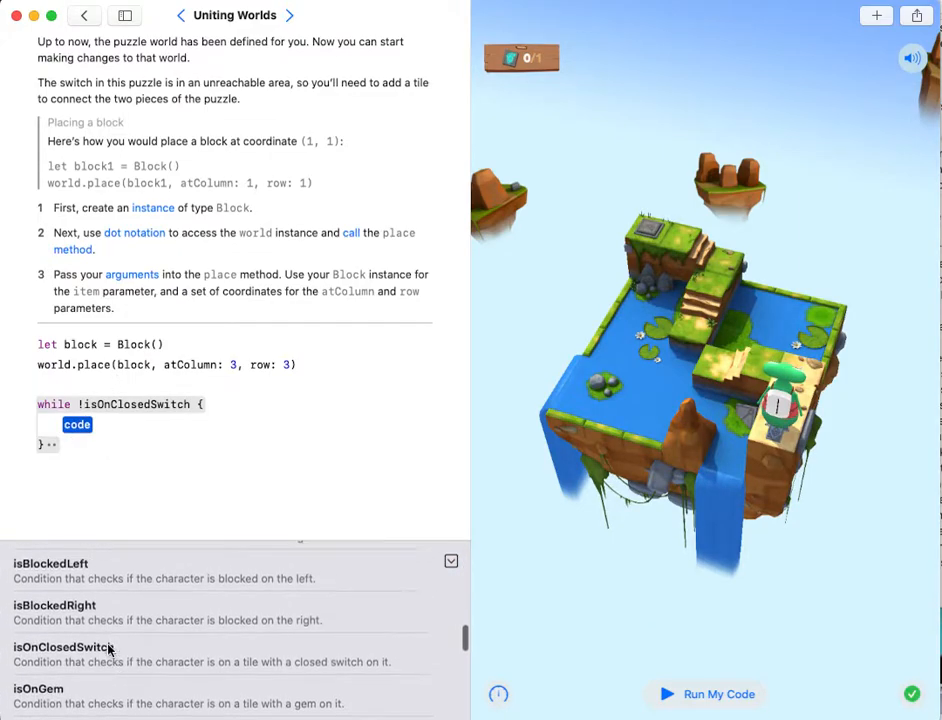
pyautogui.scroll(-3)
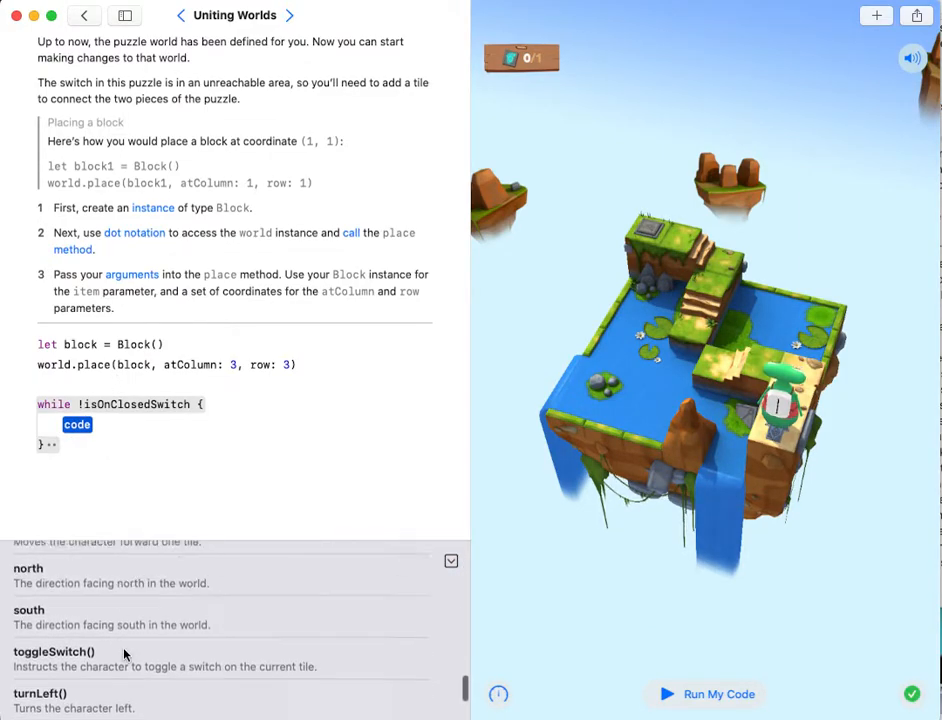
# Fill the loop: moveForward(), turn right if !isBlockedRight, else turn left if !isBlockedLeft
pyautogui.write('moveForward()')
pyautogui.write('if !isB {')
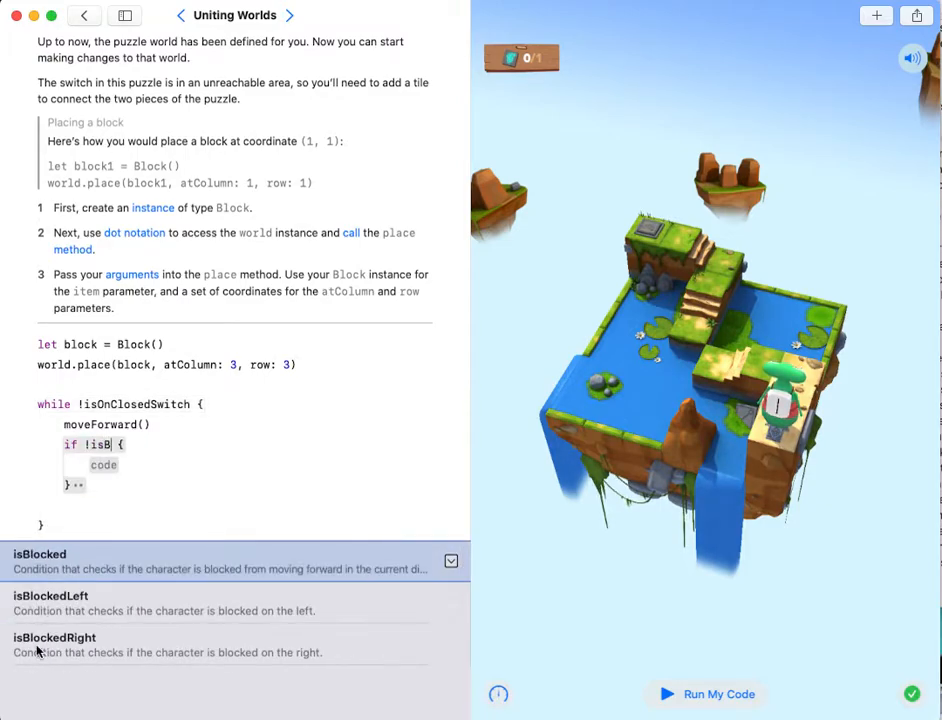
pyautogui.click(54, 644)
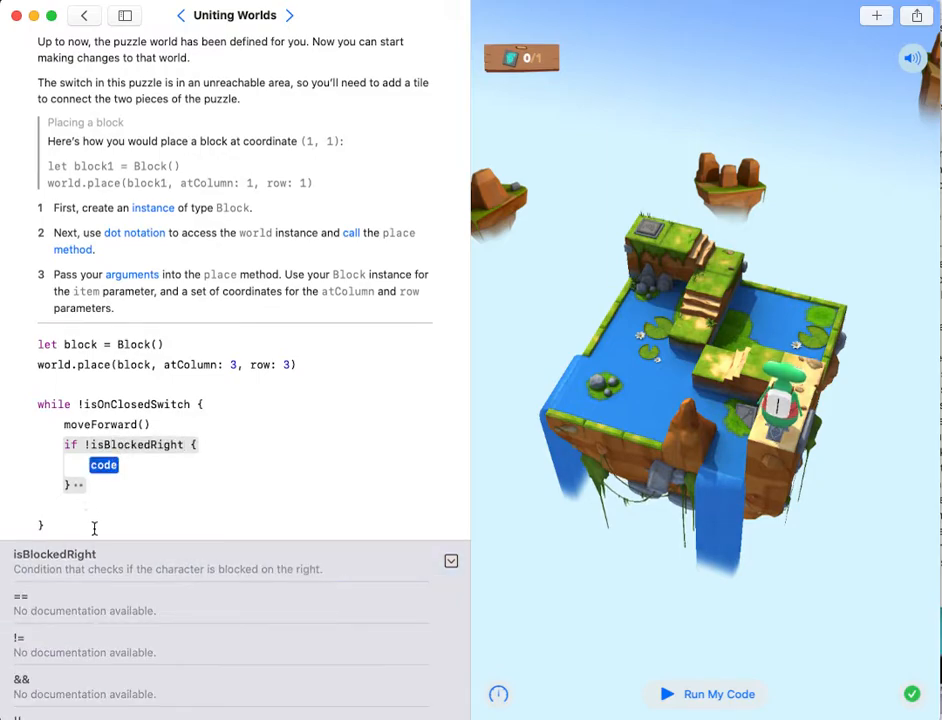
pyautogui.scroll(-3)
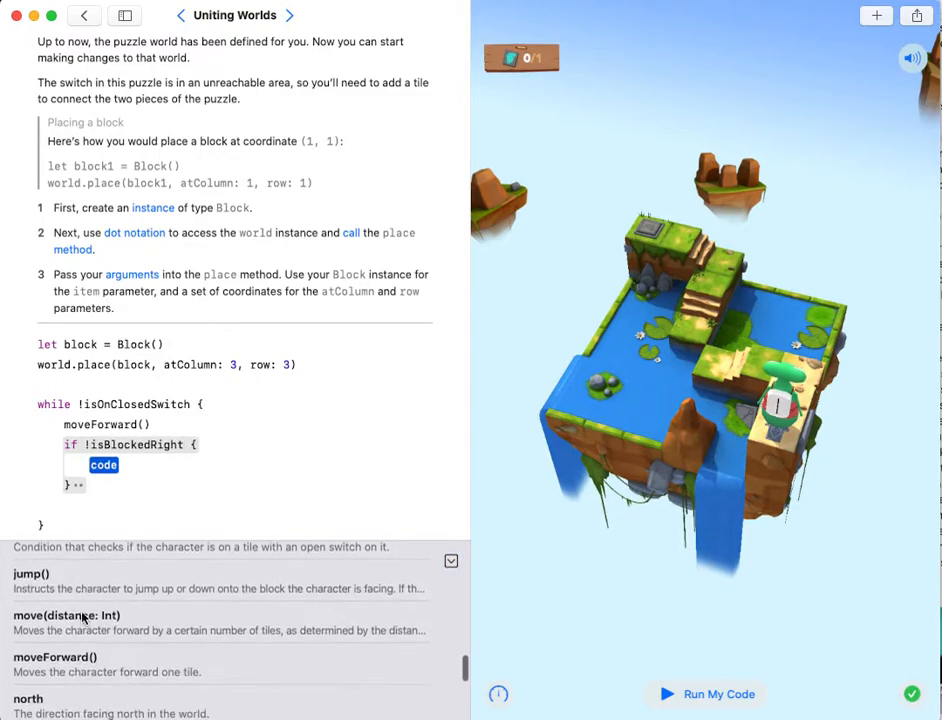
pyautogui.scroll(-3)
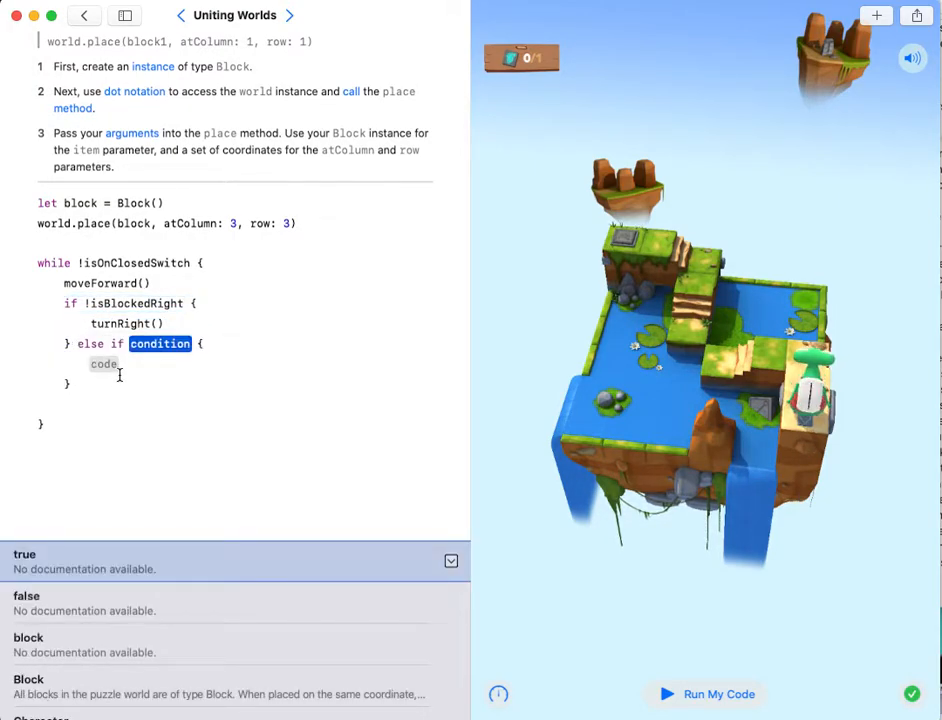
pyautogui.write('!isBlockedLeft')
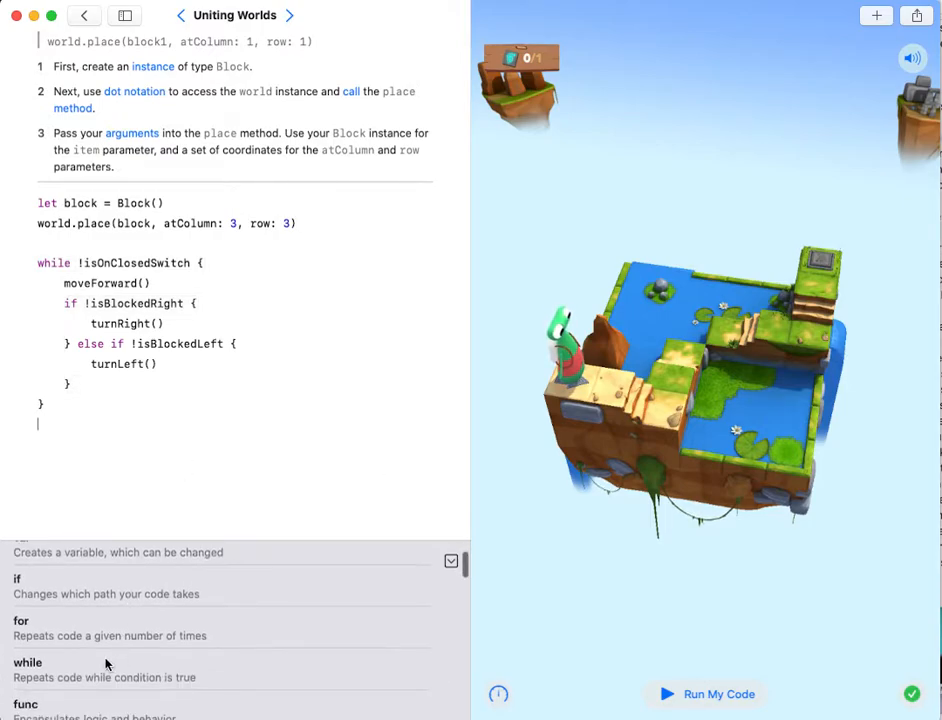
# Call toggleSwitch() after the loop and run the code in the puzzle world
pyautogui.scroll(-3)
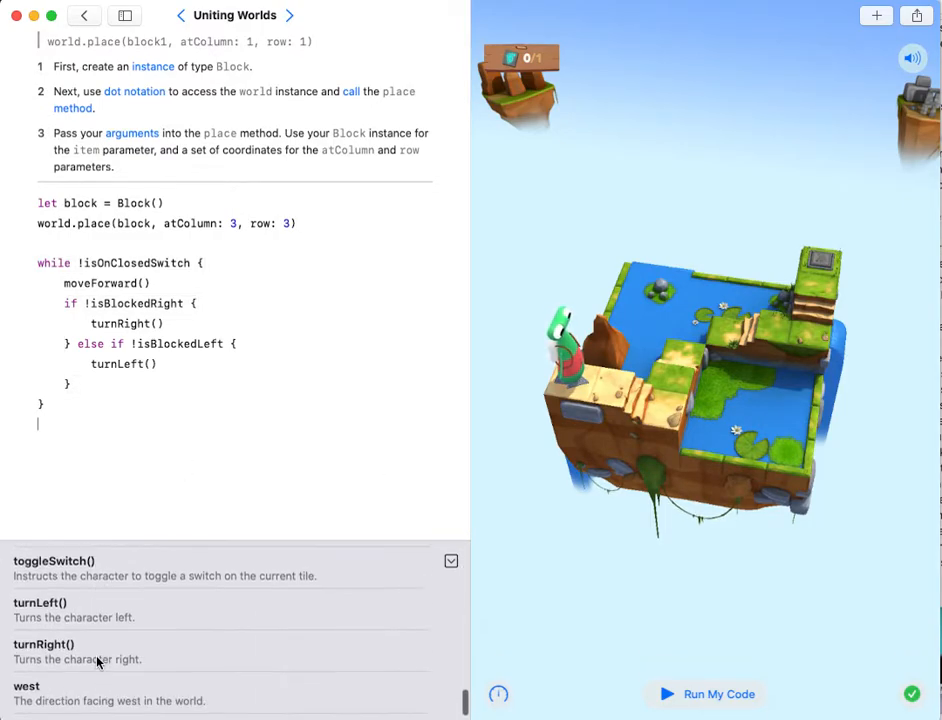
pyautogui.write('toggleSwitch(')
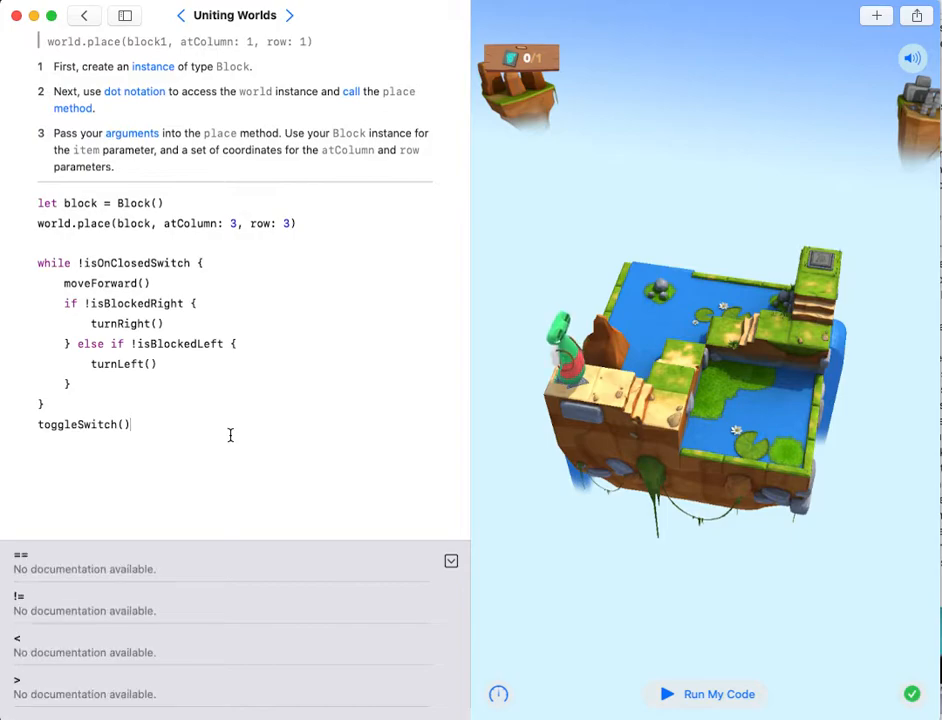
pyautogui.click(704, 692)
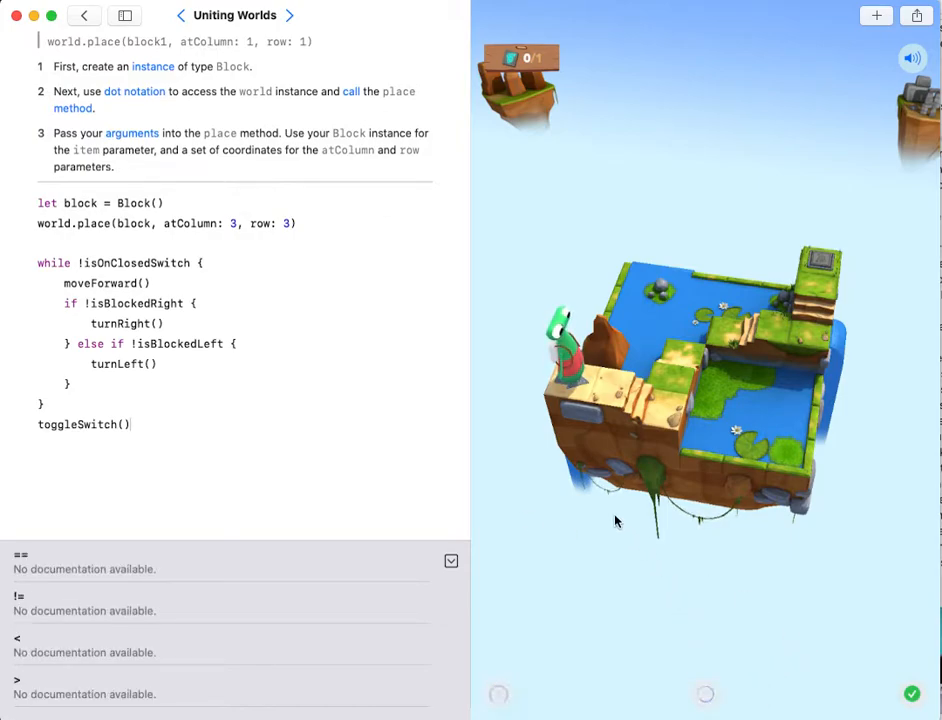
pyautogui.click(704, 694)
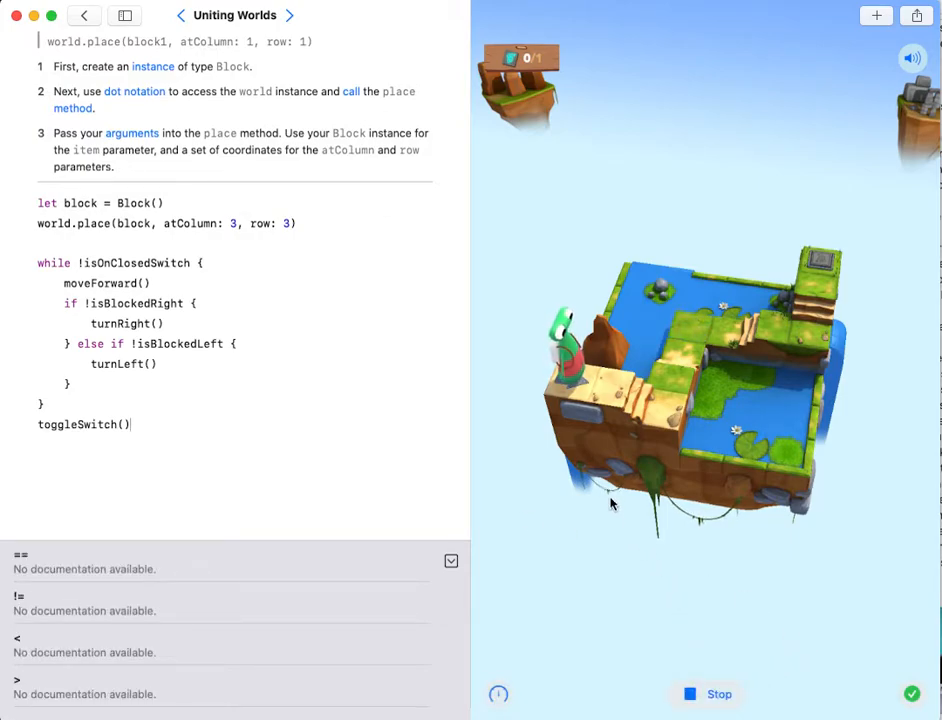